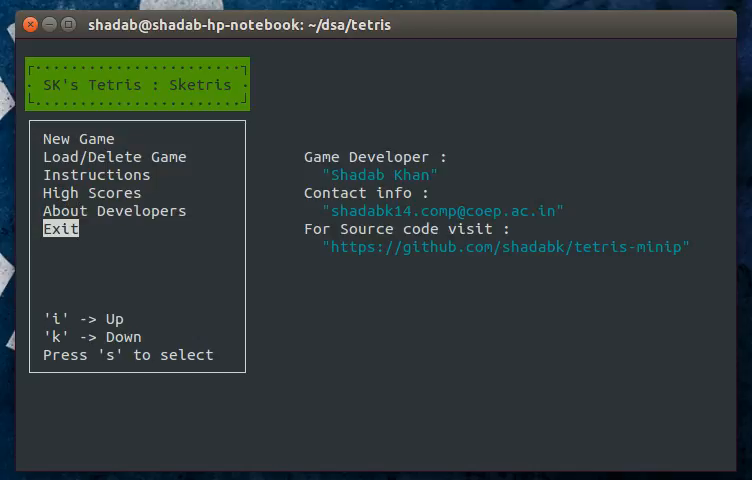
Step: Select New Game to show the Select Level panel at level 5
key(i)
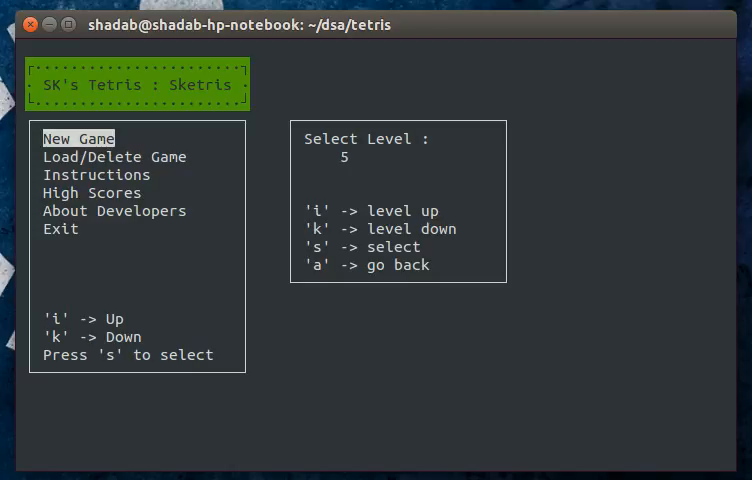
Step: Start the level-5 game, clear one line for a score of 10, and pause
key(s)
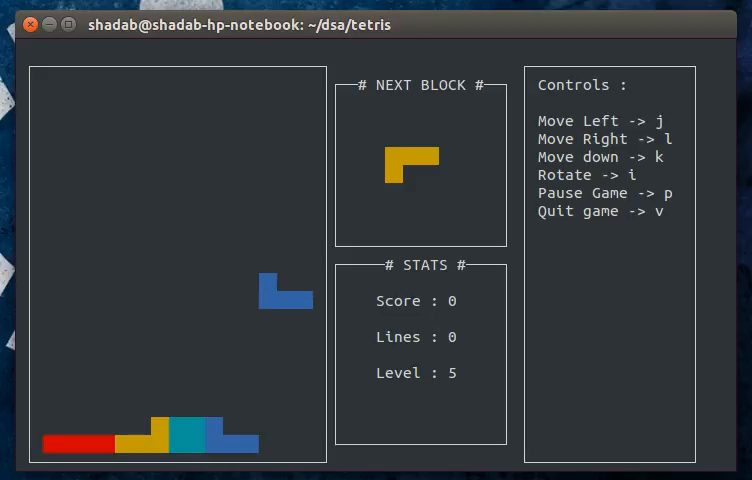
key(k)
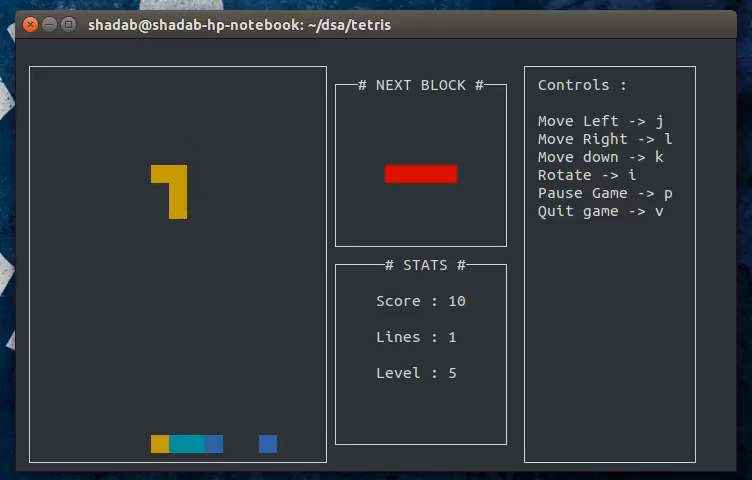
key(k)
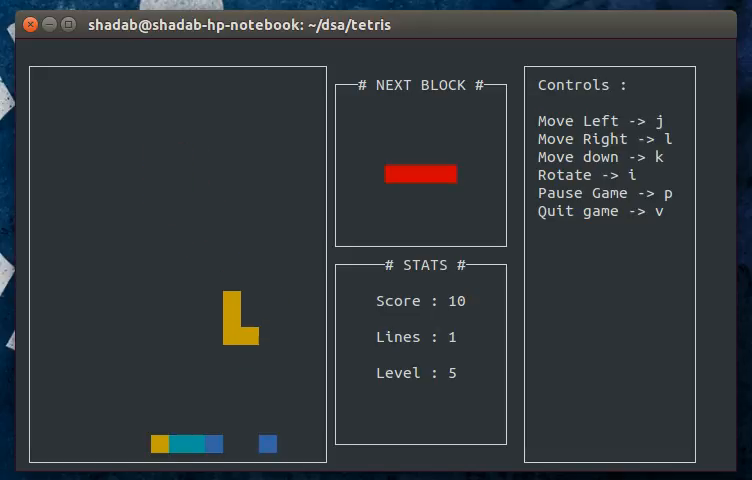
key(p)
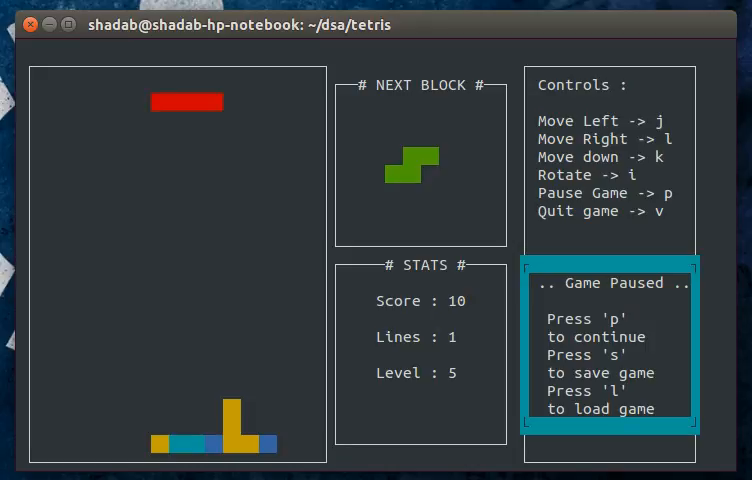
Step: Choose Save in the Game Paused box to get the savefile codename prompt
key(s)
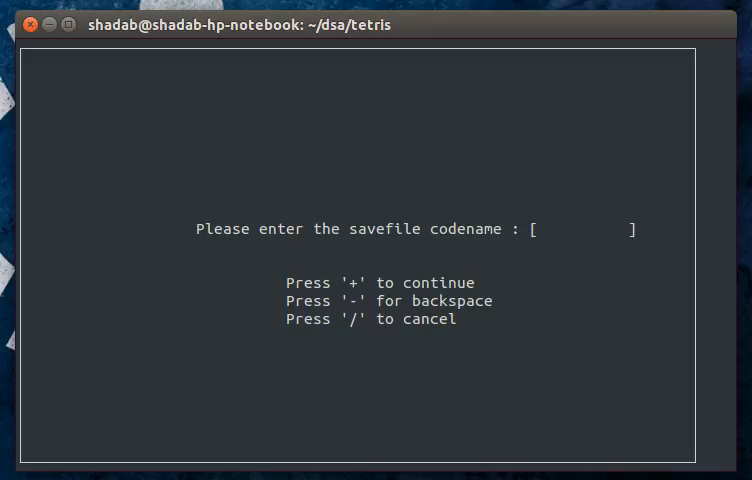
Step: Save the game under the codename 'thisgame' and play on until game over
text(thisgame)
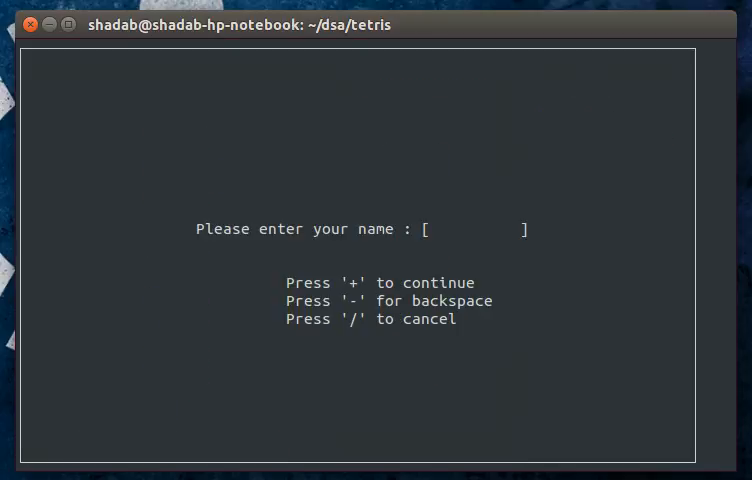
Step: Enter 'shada' as the high-score player name
text(shada)
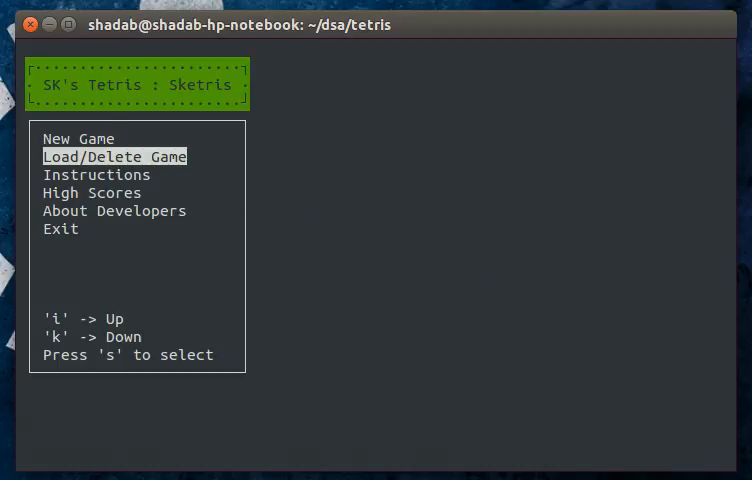
Step: Delete the savefile 'thisgame', then retype 'thisgame' at the savefile prompt
key(s)
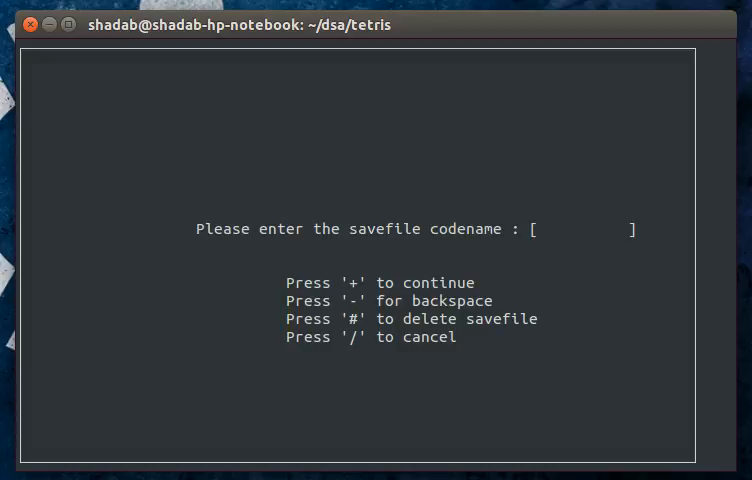
text(t)
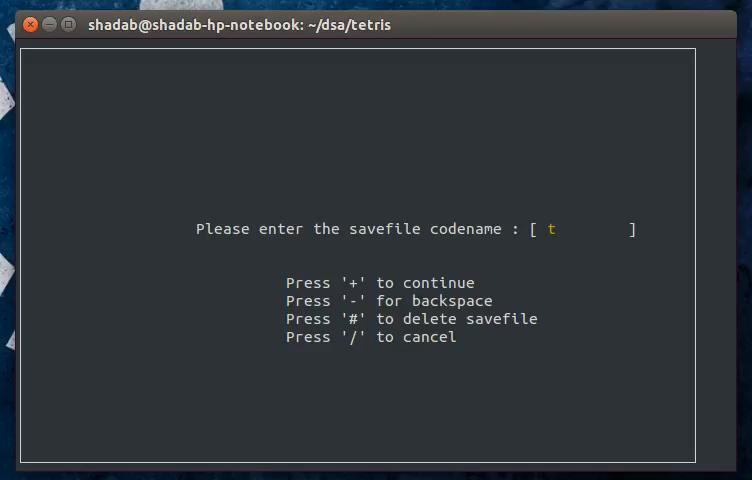
text(hisgame)
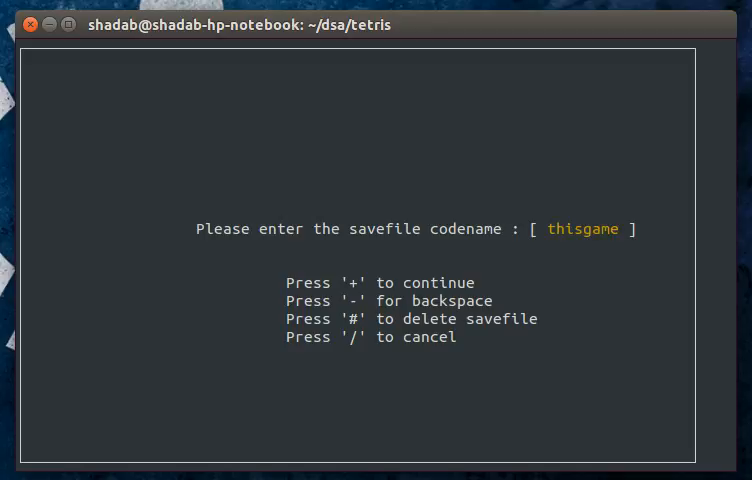
key(#)
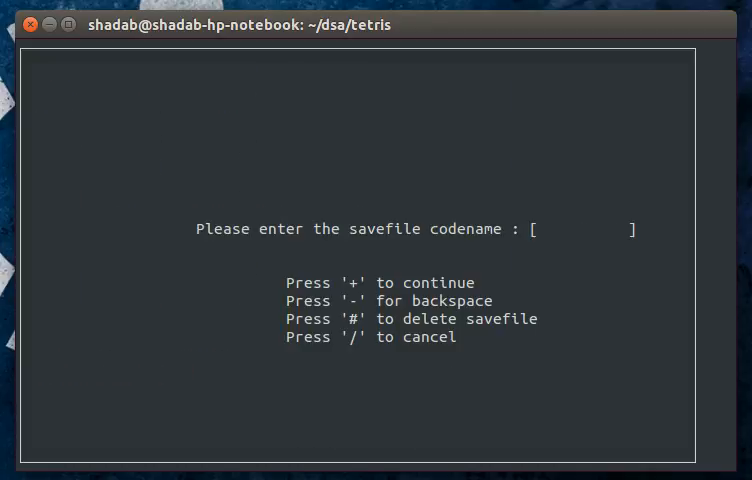
text(thisgame)
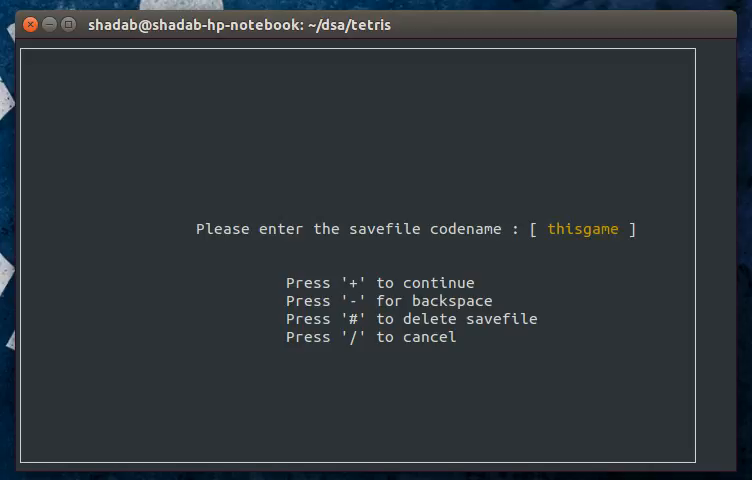